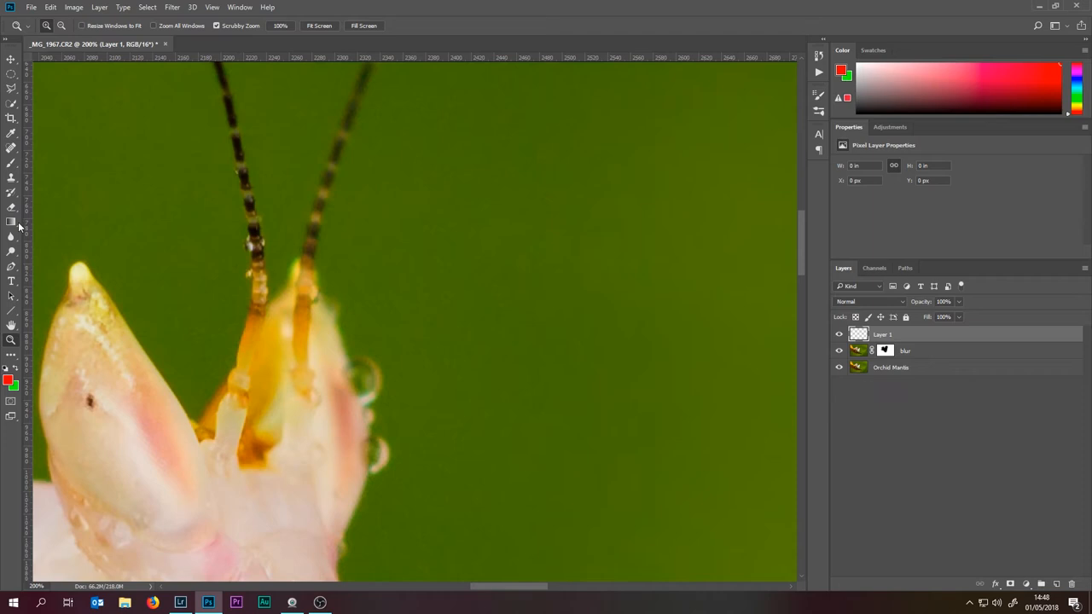
# Pick the Brush tool to paint on the empty new layer above the blurred background
pyautogui.click(12, 146)
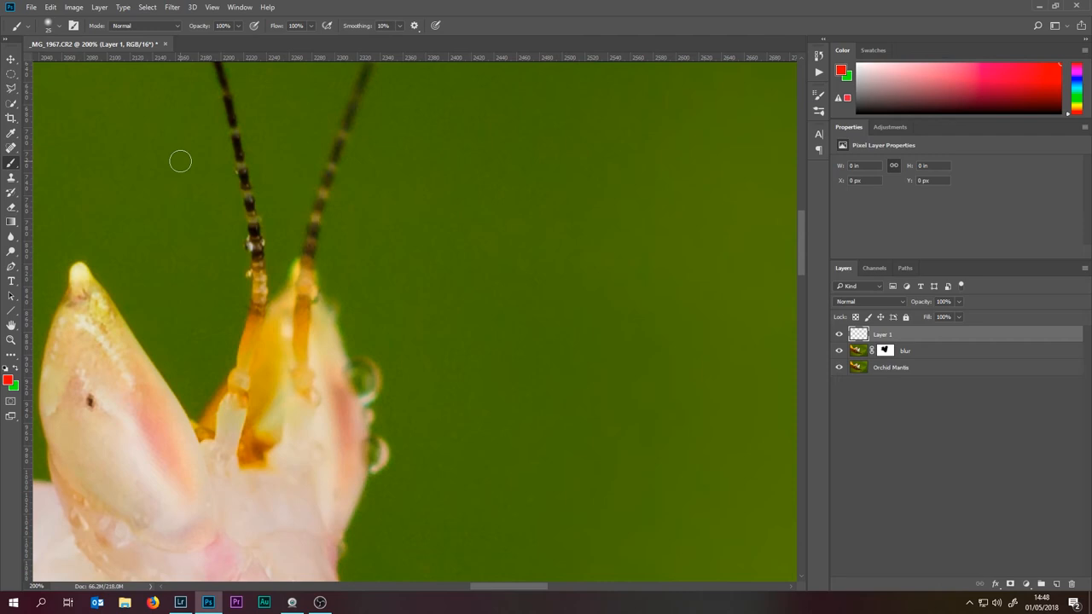